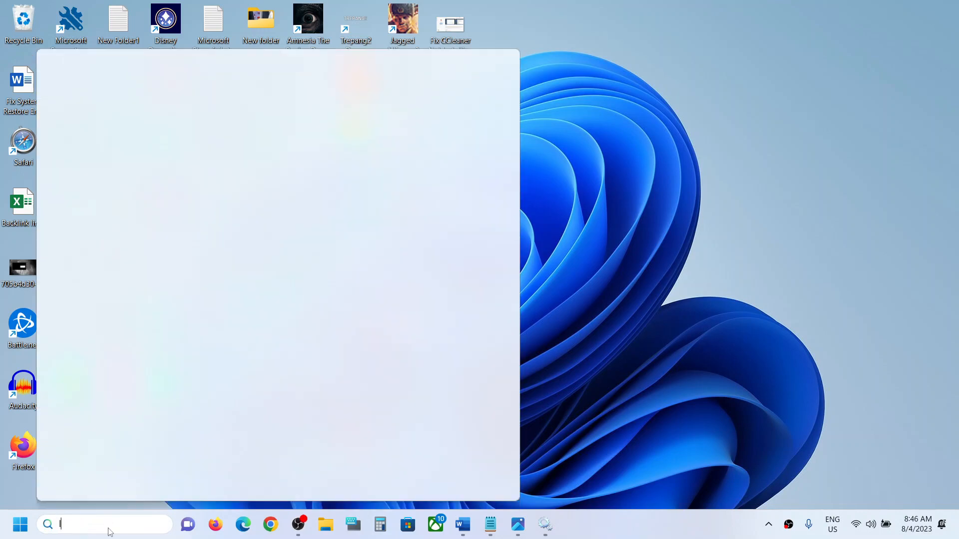
Search 'leno' in Windows Search and launch the Lenovo Vantage app.
{"action": "type", "text": "lenovo"}
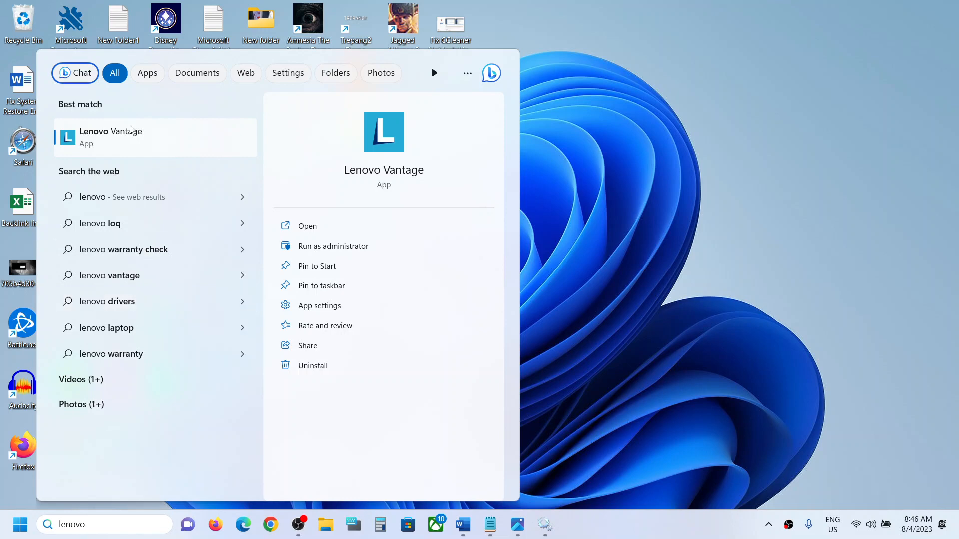
{"action": "left_click", "coordinate": [306, 226]}
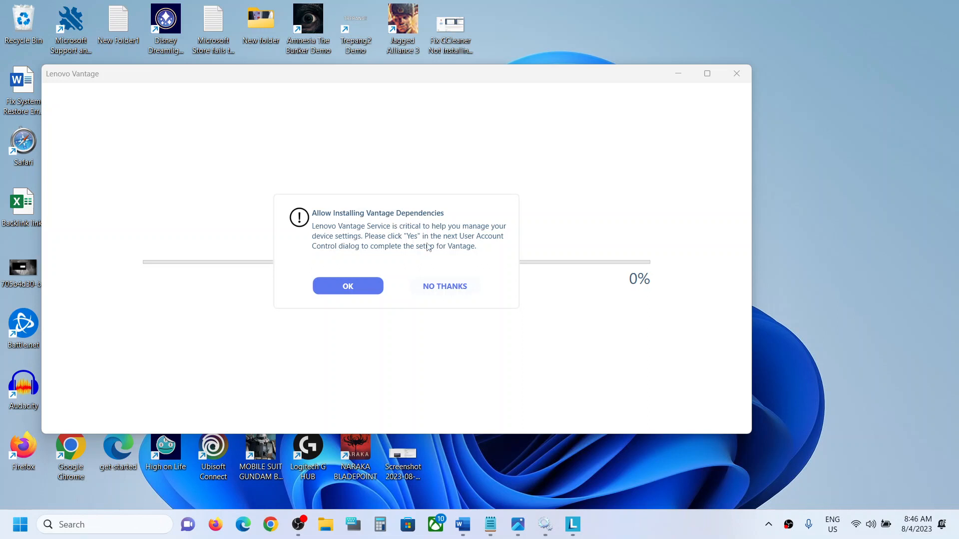
Dismiss the Vantage Dependencies prompt and close Lenovo Vantage.
{"action": "left_click", "coordinate": [445, 287]}
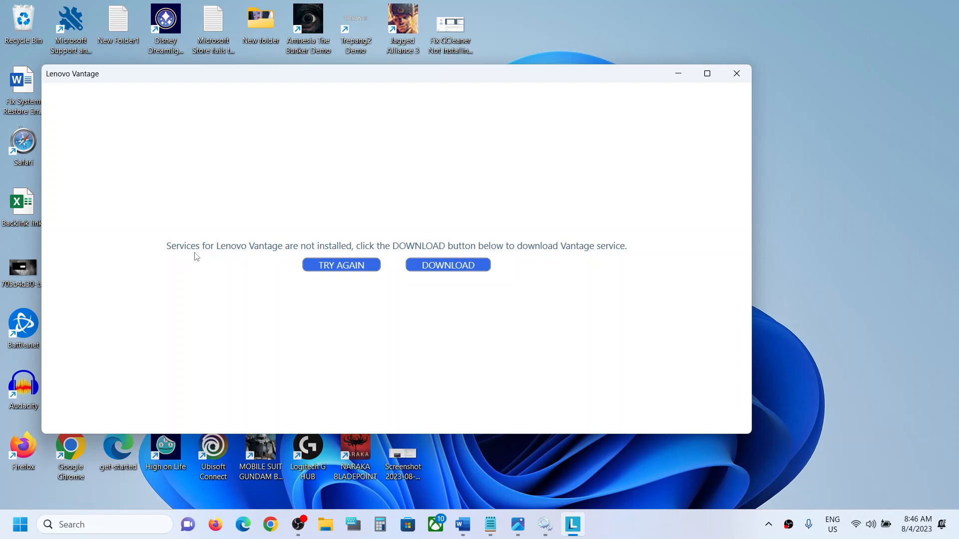
{"action": "mouse_move", "coordinate": [339, 254]}
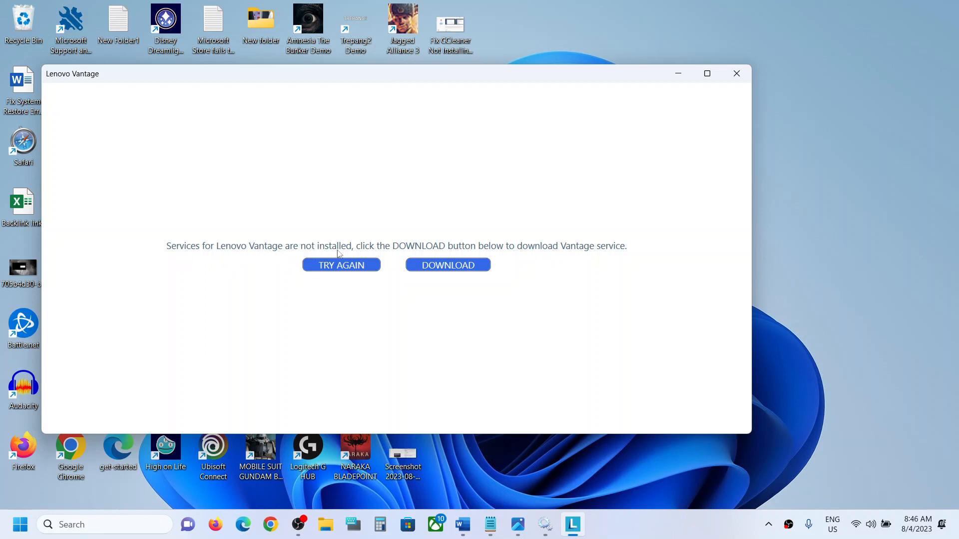
{"action": "mouse_move", "coordinate": [747, 113]}
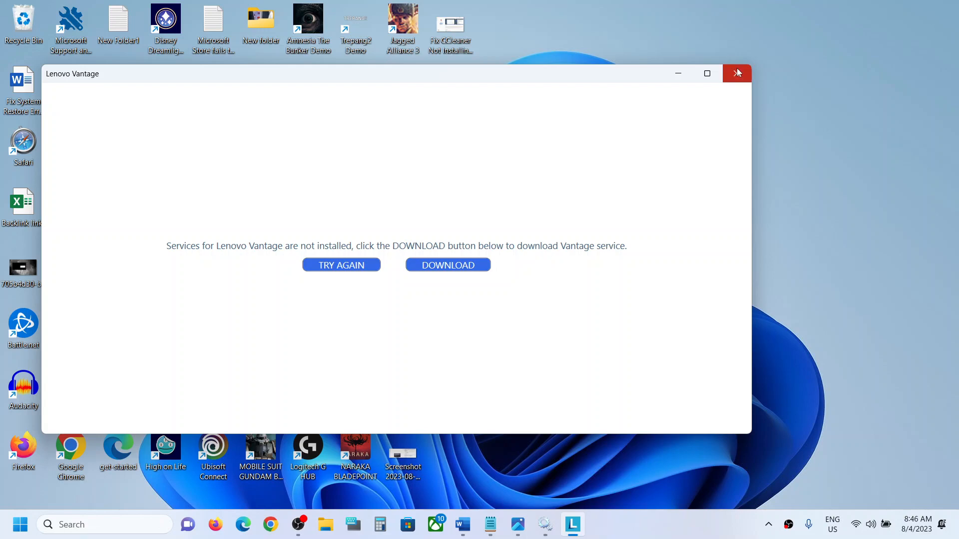
{"action": "left_click", "coordinate": [737, 73]}
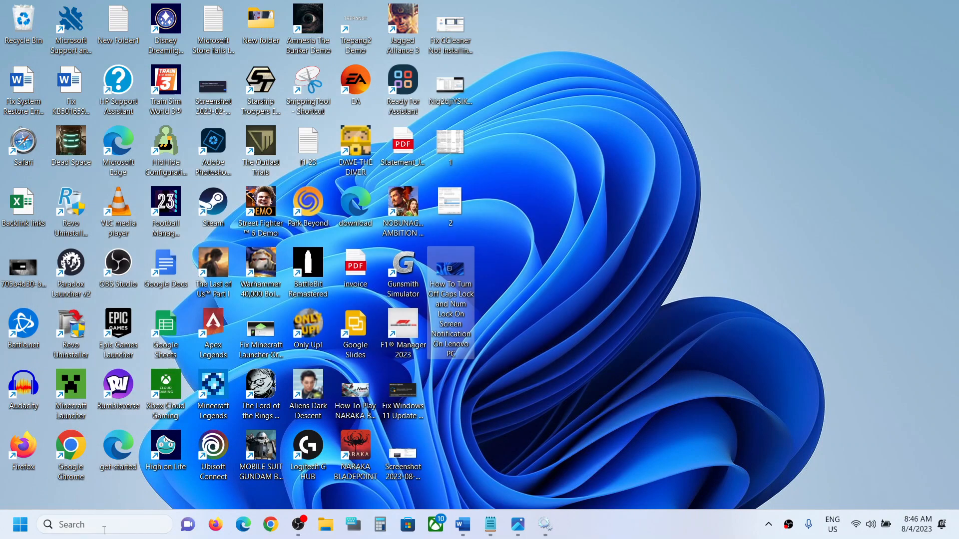
Search 'service' in Windows Search and launch the Services console.
{"action": "type", "text": "services"}
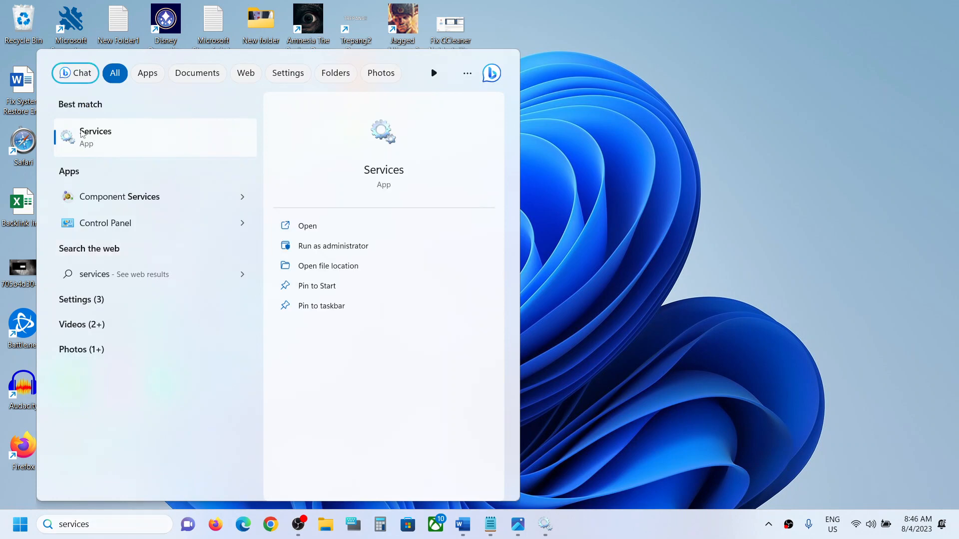
{"action": "left_click", "coordinate": [307, 226]}
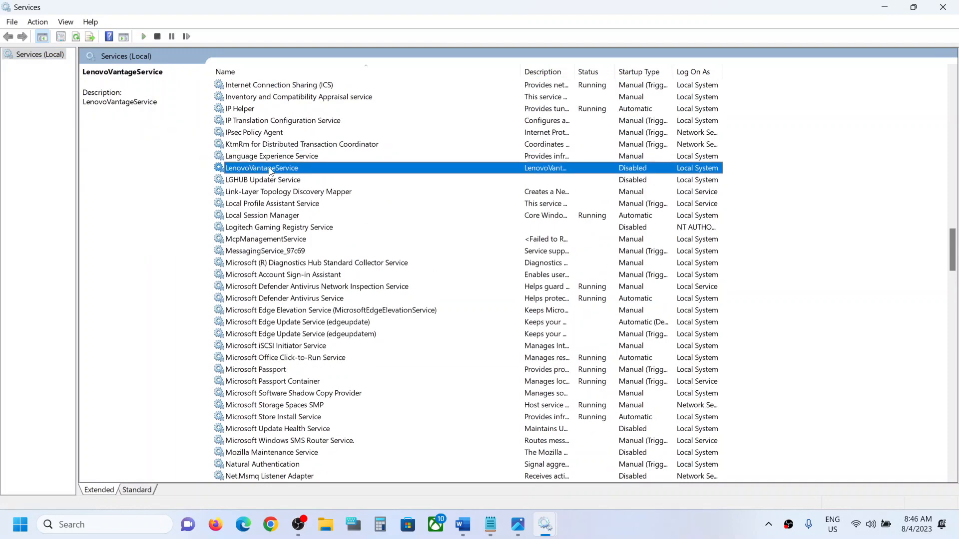
Set LenovoVantageService's startup type to Automatic in its properties.
{"action": "double_click", "coordinate": [261, 168]}
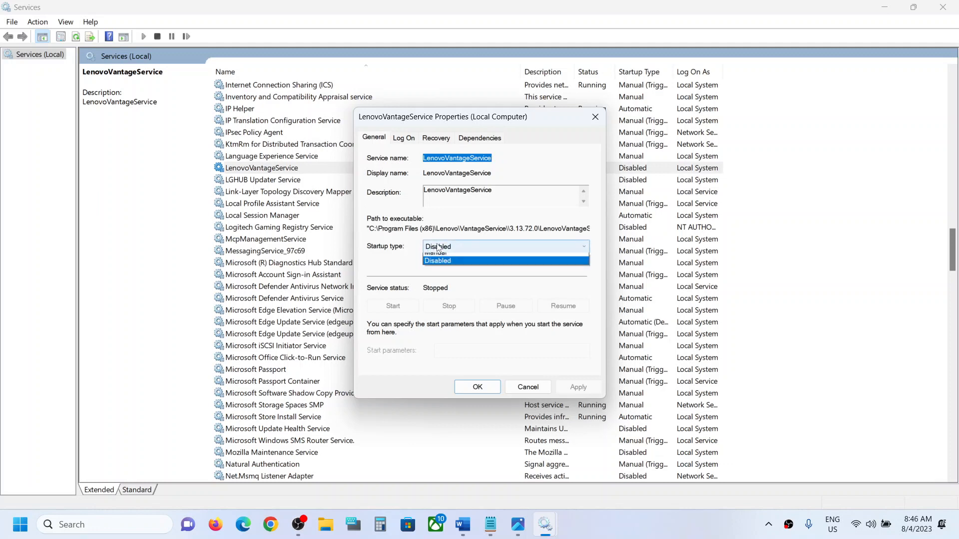
{"action": "left_click", "coordinate": [505, 246]}
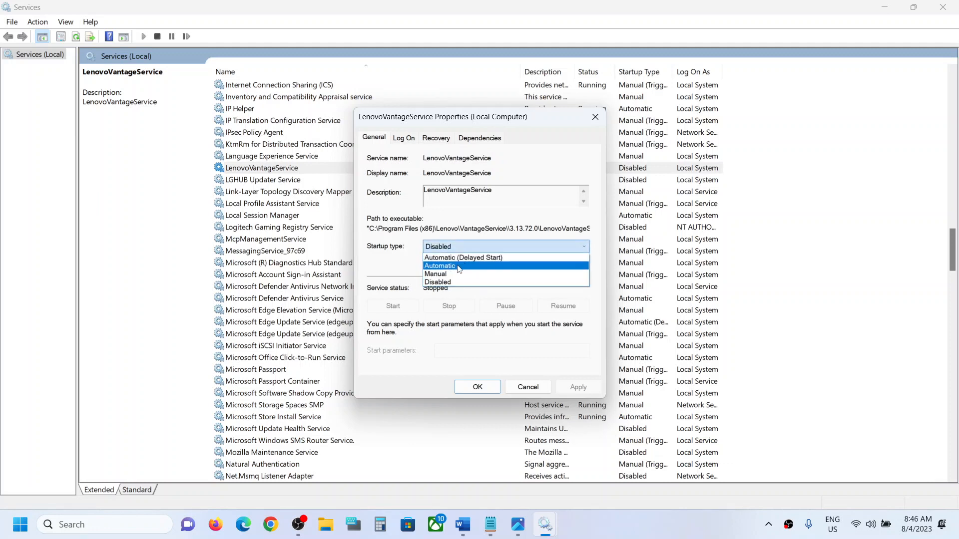
{"action": "left_click", "coordinate": [441, 266]}
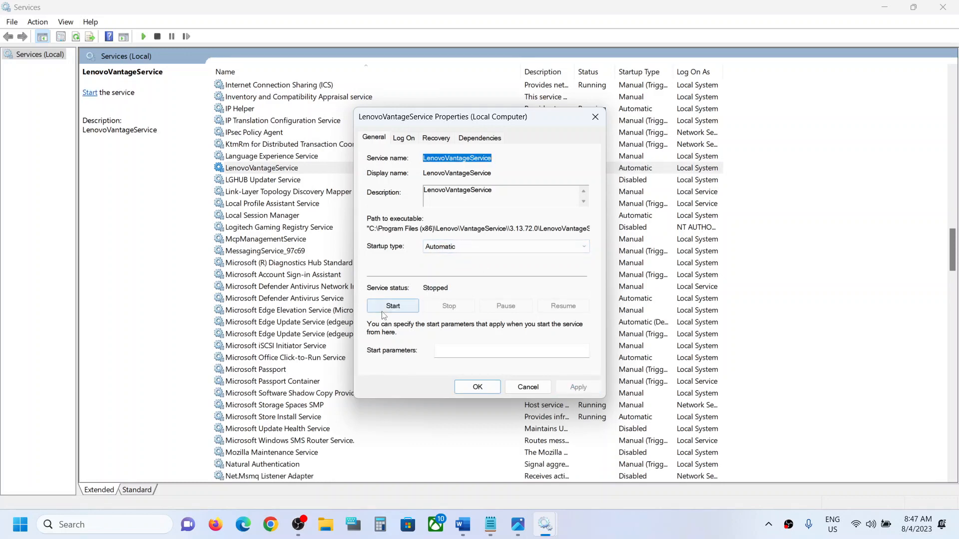
Start LenovoVantageService so it shows Running and confirm its properties with OK.
{"action": "left_click", "coordinate": [392, 306]}
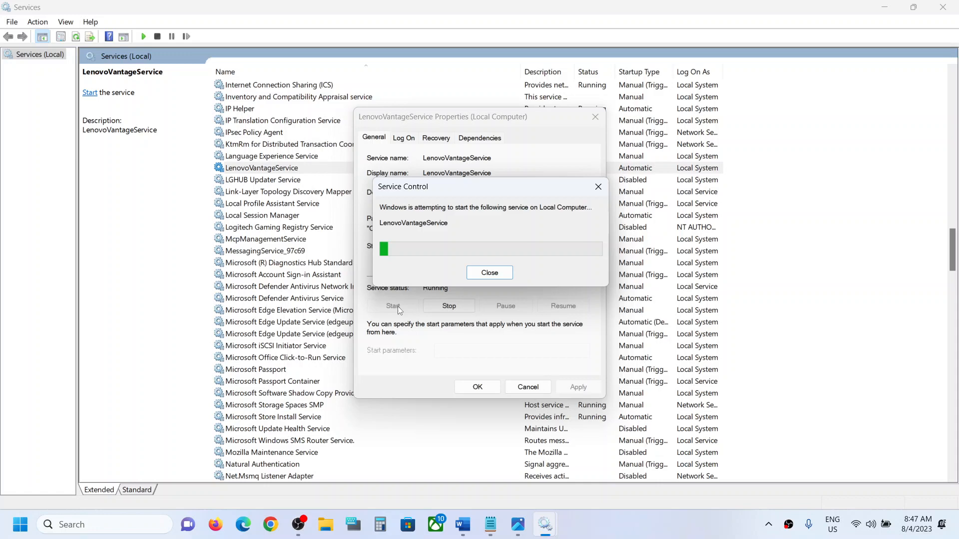
{"action": "left_click", "coordinate": [488, 272]}
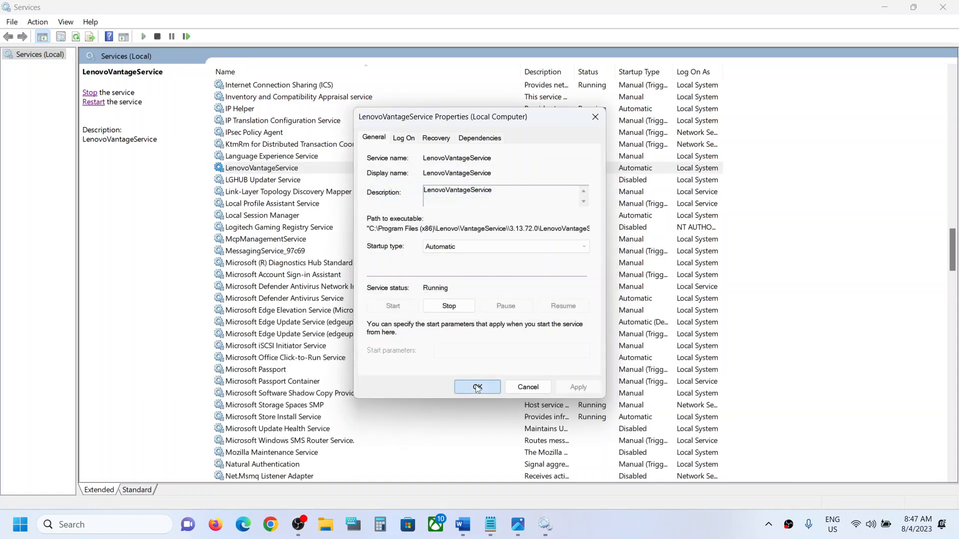
{"action": "left_click", "coordinate": [476, 386]}
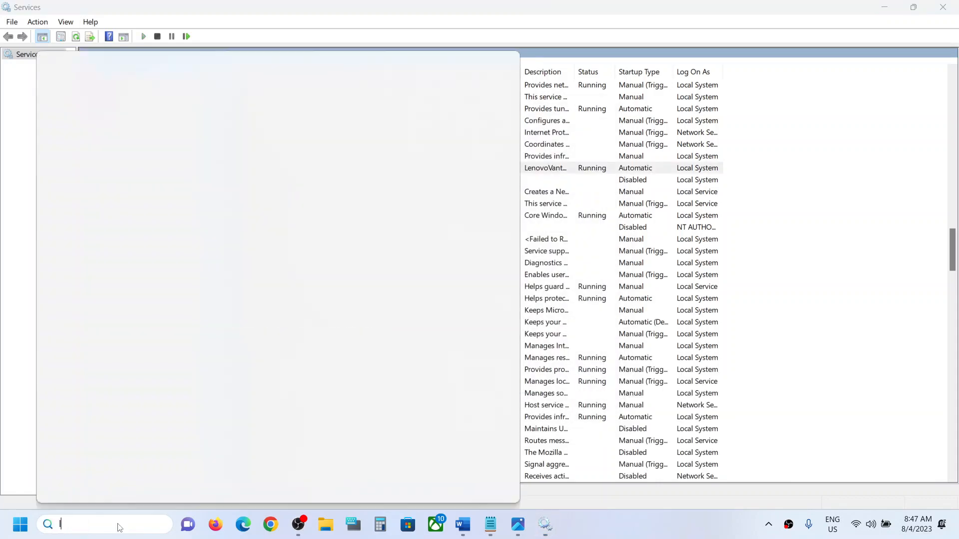